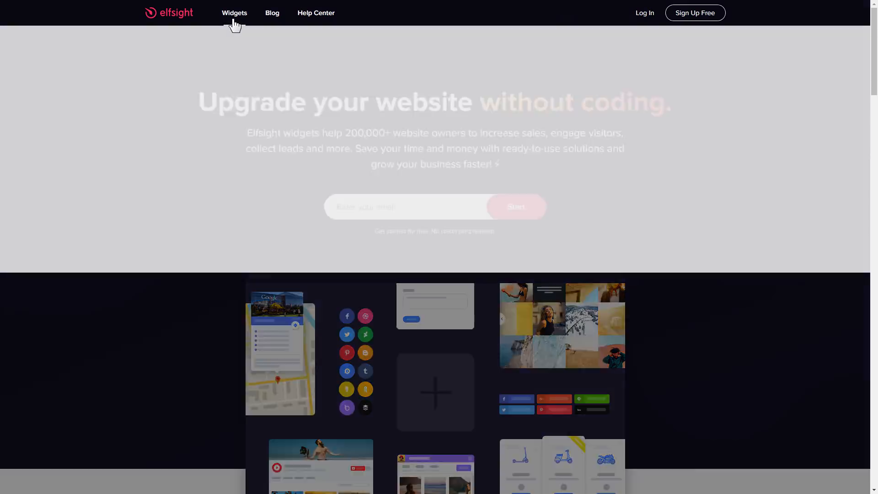
# Navigate from the Widgets menu to the Countdown Timer widget page under E-Commerce.
pyautogui.click(234, 12)
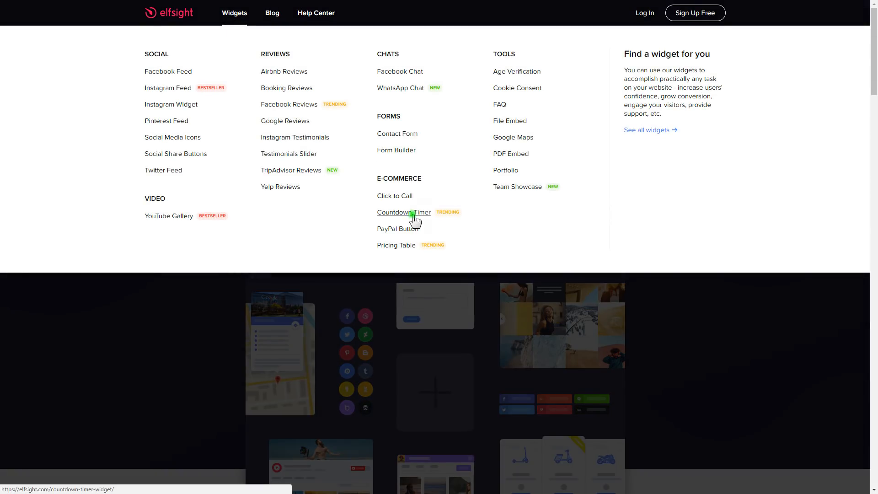
pyautogui.click(403, 212)
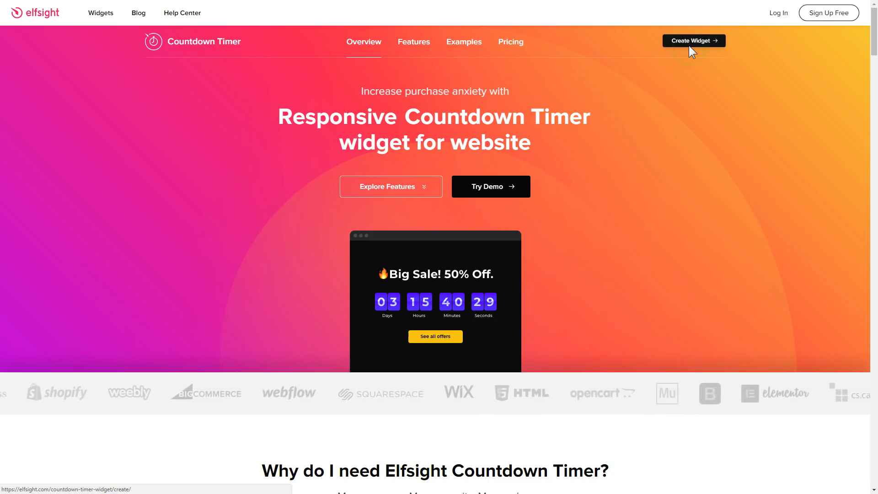
# Start widget creation, preview Urgency Countdown and Black Friday Sale Banner, and settle on the Countdown Timer template.
pyautogui.click(693, 41)
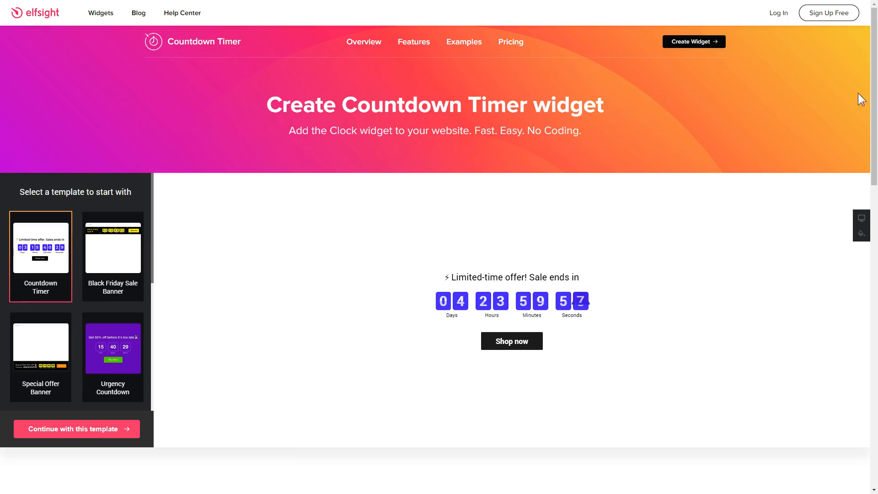
pyautogui.scroll(-3)
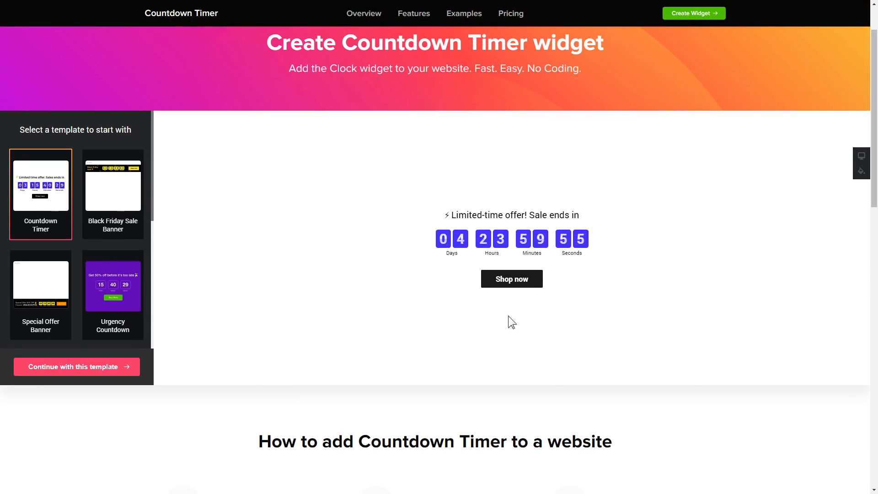
pyautogui.click(113, 282)
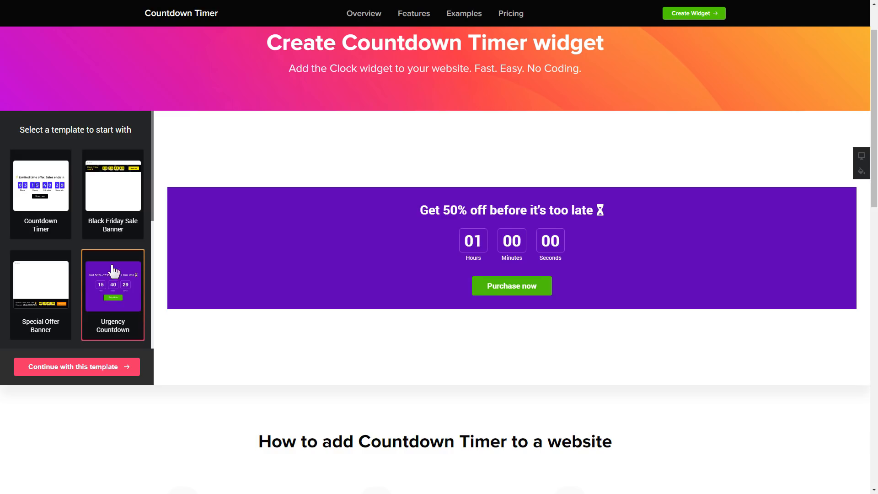
pyautogui.click(112, 194)
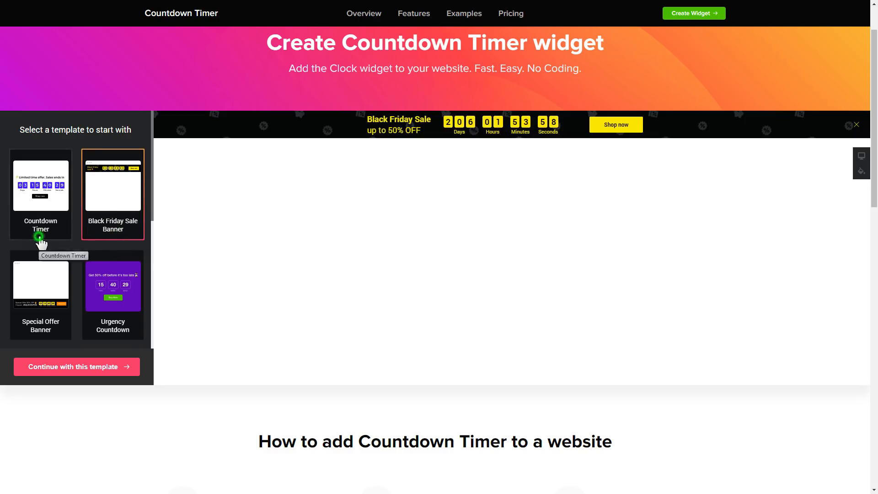
pyautogui.click(40, 193)
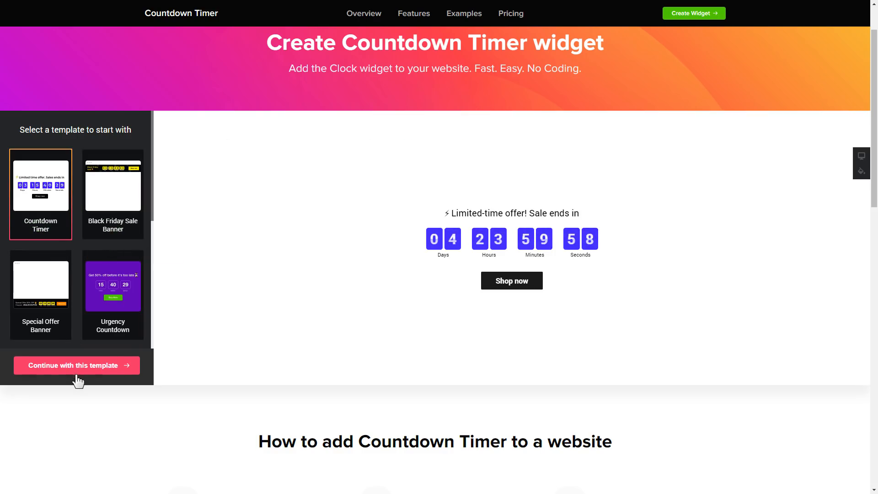
# Continue with the Countdown Timer template and keep the start-to-finish timer type.
pyautogui.click(77, 365)
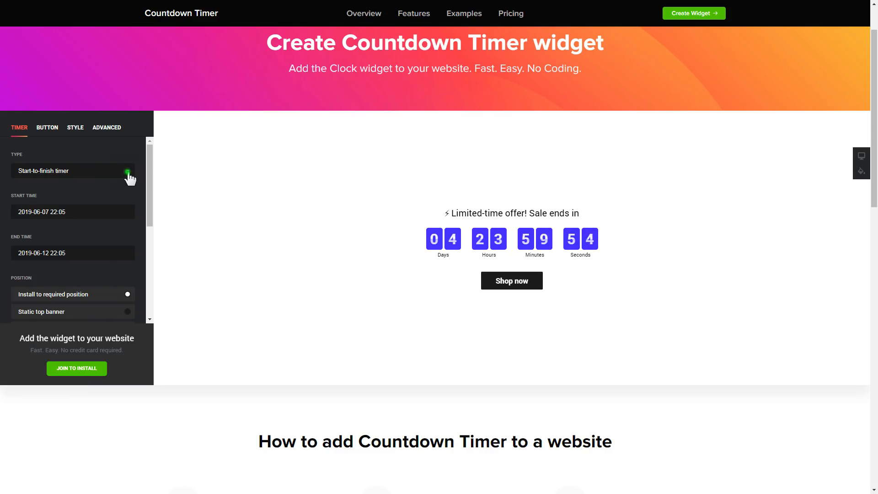
pyautogui.click(71, 171)
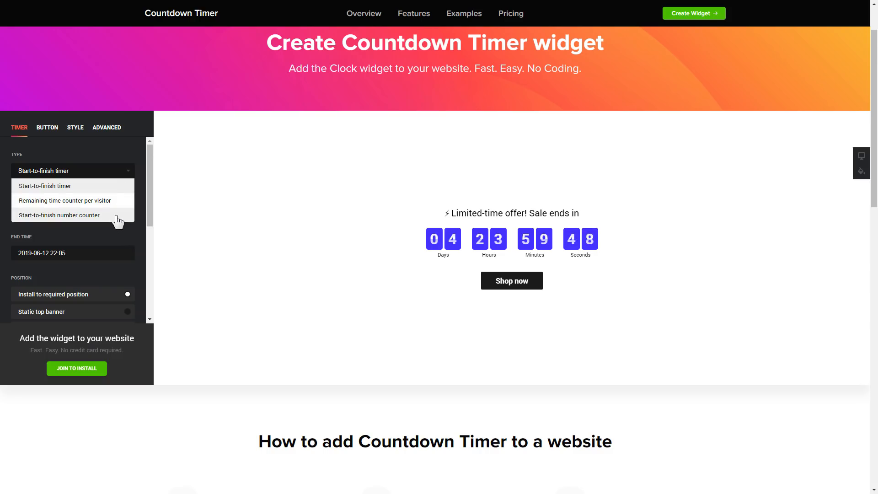
pyautogui.click(44, 186)
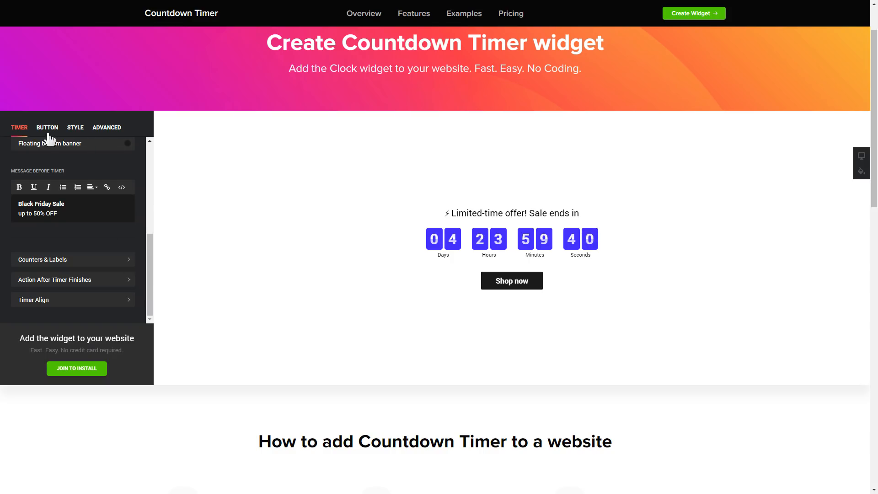
# Review the Style and Advanced settings, return to Timer, and proceed to install the widget.
pyautogui.click(75, 127)
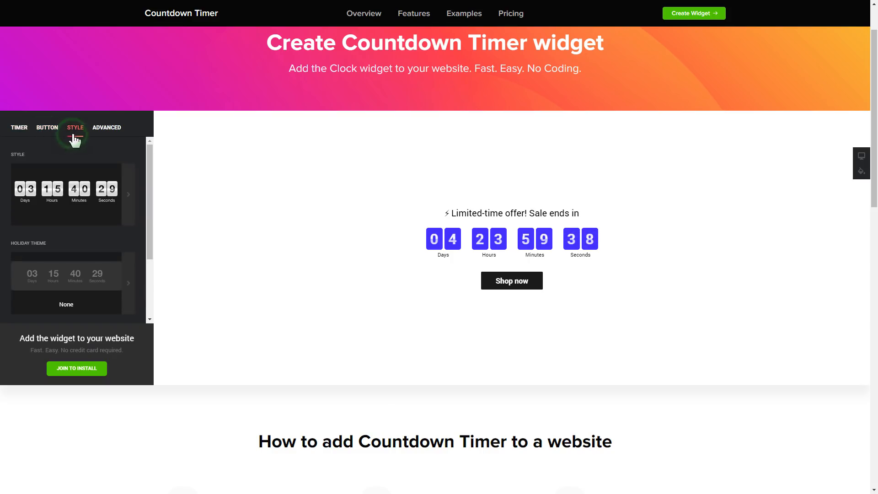
pyautogui.click(106, 127)
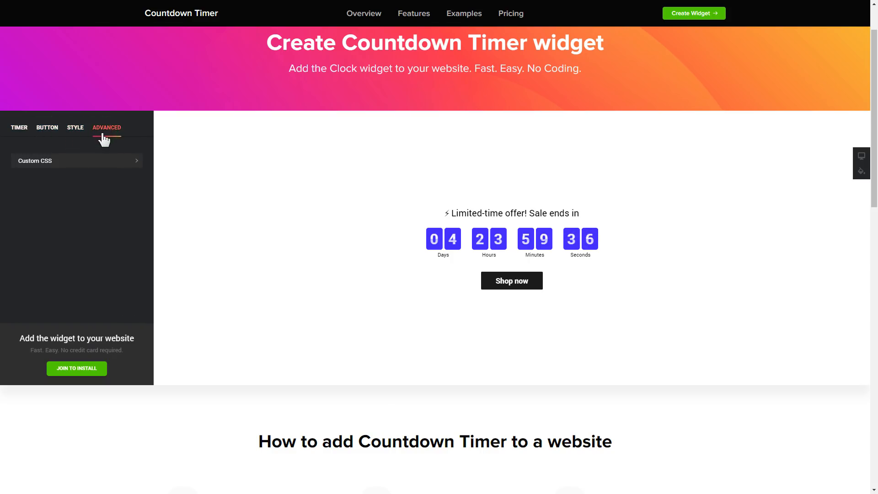
pyautogui.click(19, 127)
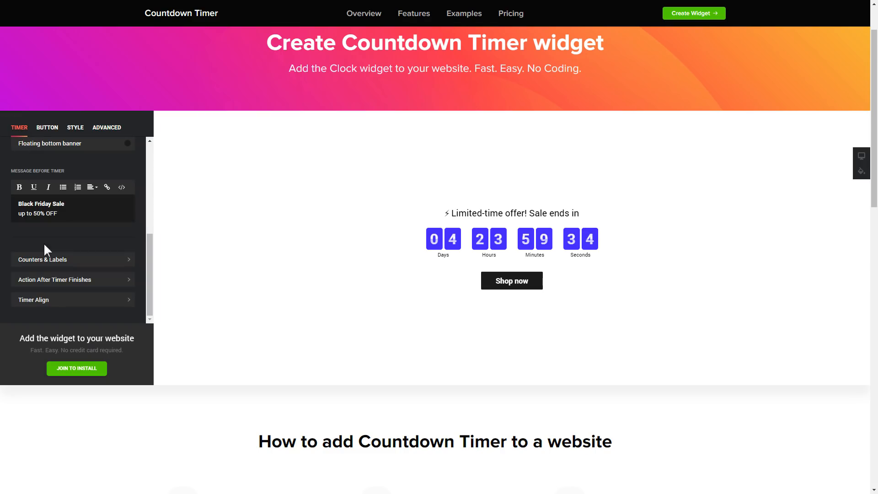
pyautogui.click(76, 368)
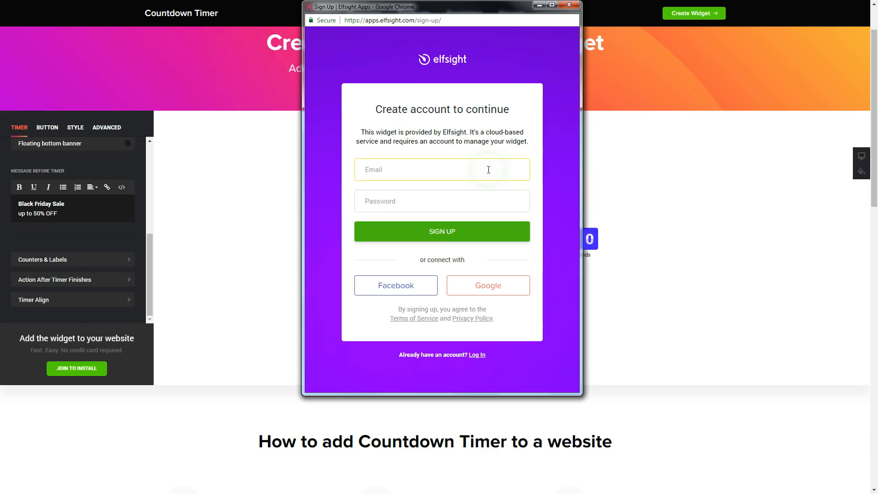
pyautogui.write('example@elfsight.com')
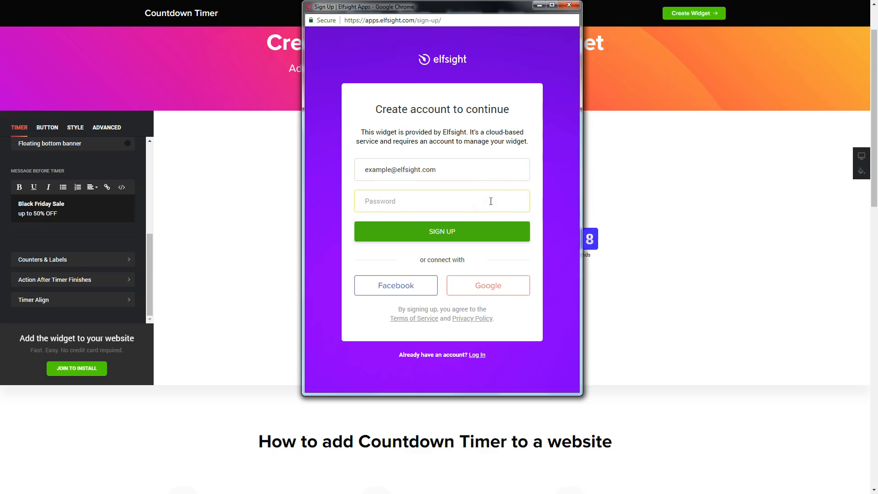
pyautogui.click(440, 231)
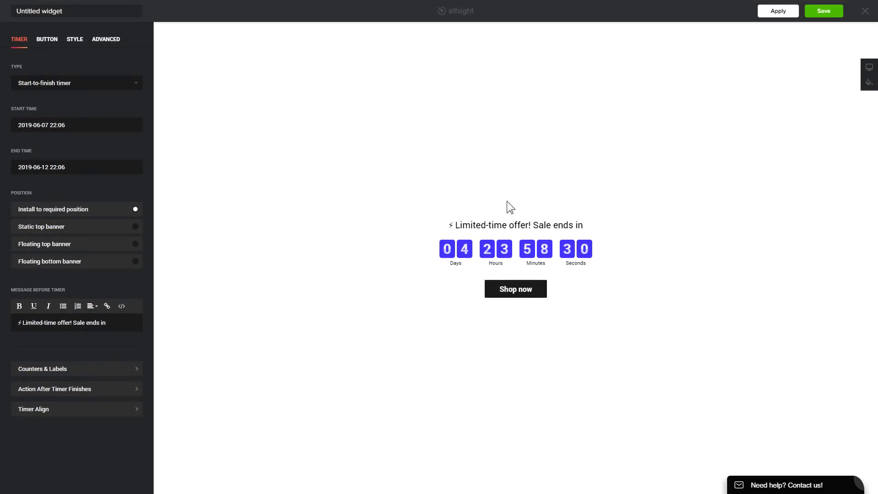
# Save the untitled timer widget to reach the plan selection page.
pyautogui.click(822, 11)
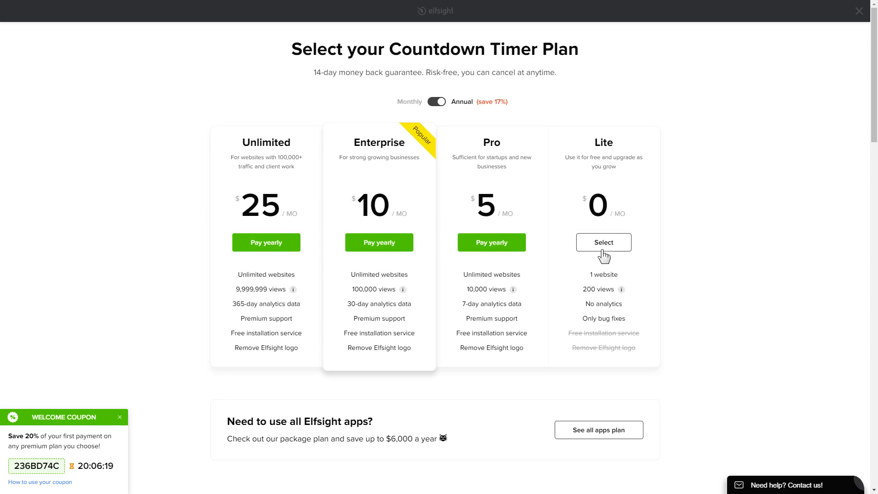
# Choose the free Lite plan and copy the widget's embed code.
pyautogui.click(602, 241)
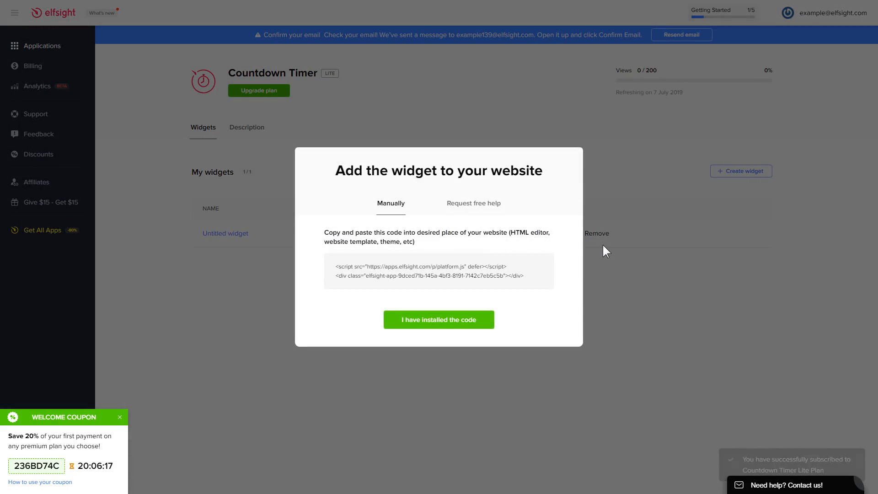
pyautogui.click(438, 271)
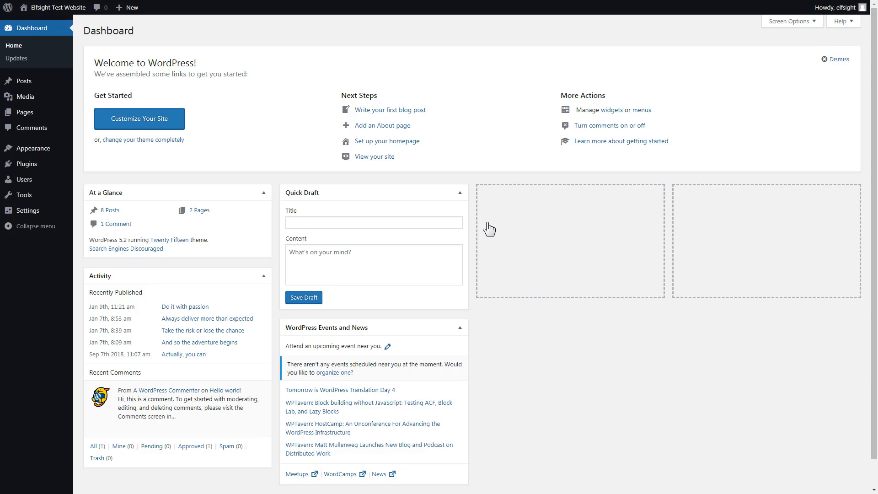
pyautogui.moveTo(25, 112)
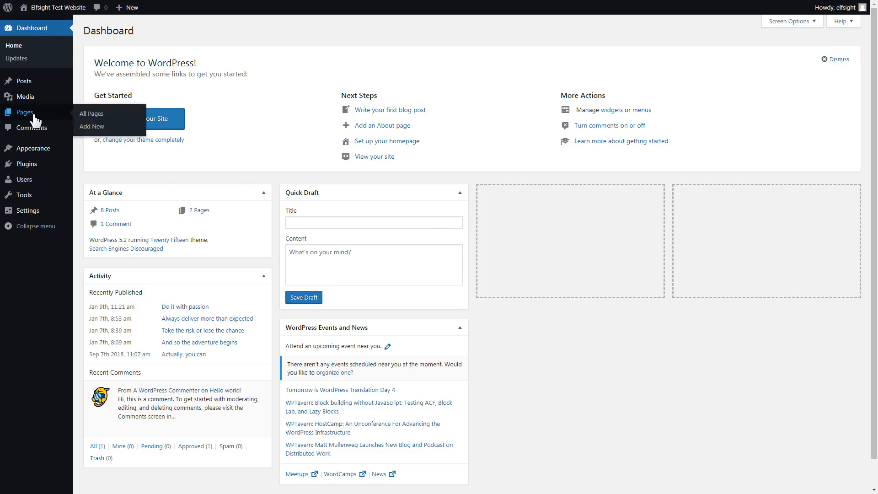
# In WordPress, go to All Pages and bring up the Homepage for editing.
pyautogui.click(91, 113)
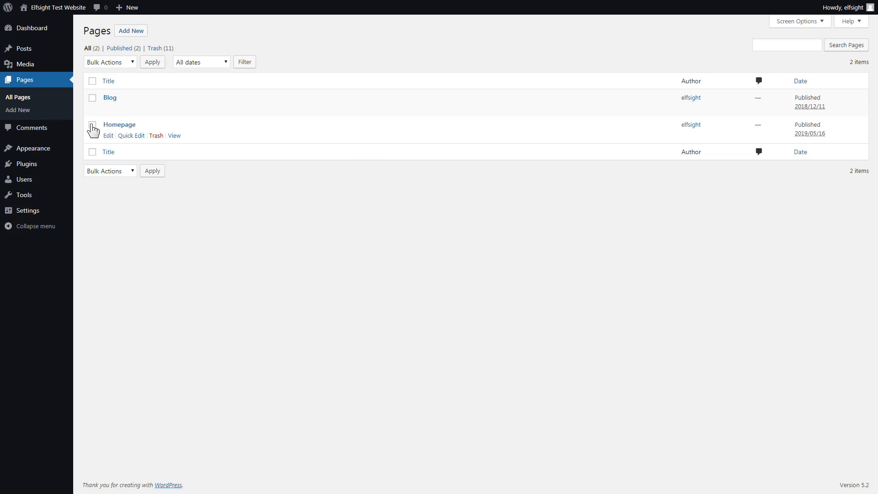
pyautogui.click(108, 135)
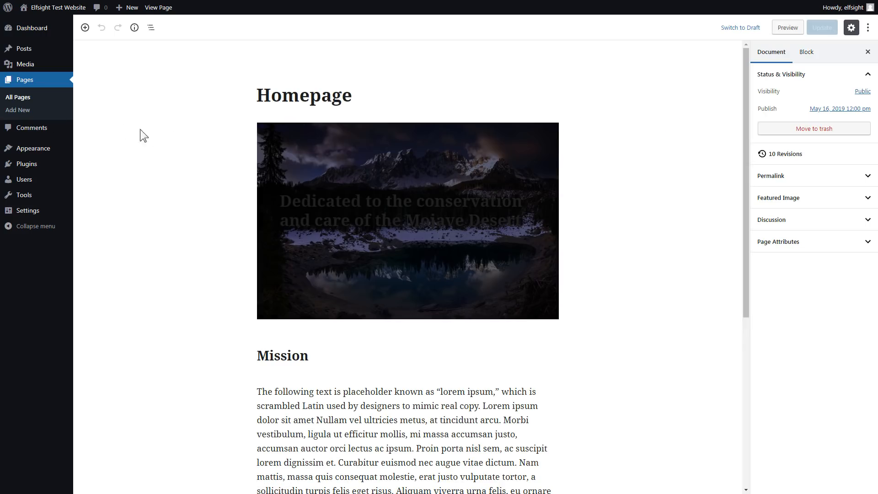
# Insert a Custom HTML block with the Elfsight code above Goals, update the page, and view the live site.
pyautogui.scroll(-3)
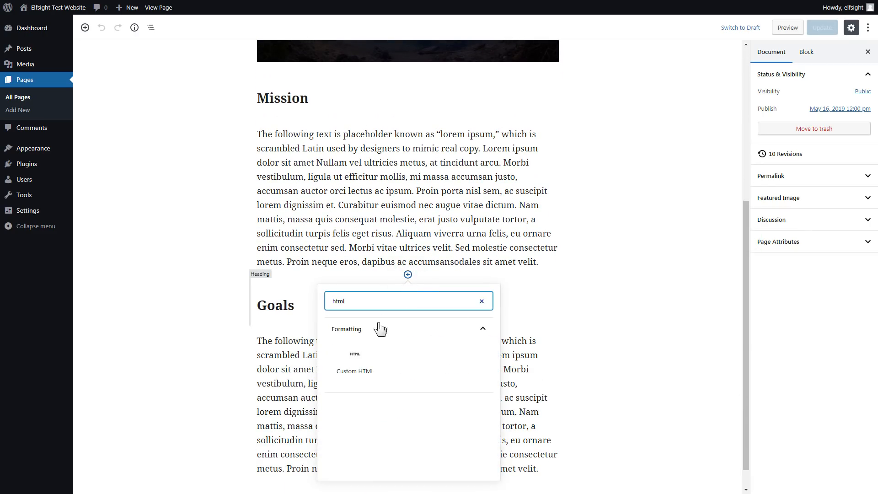
pyautogui.click(355, 370)
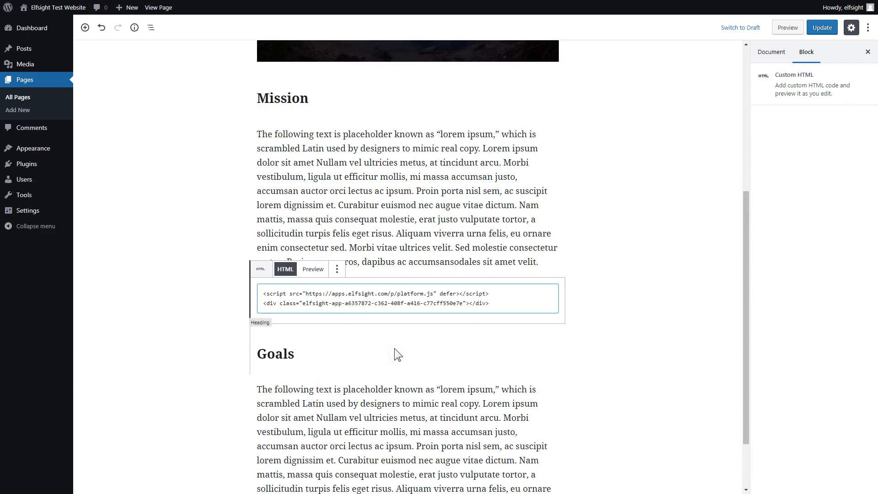
pyautogui.click(821, 27)
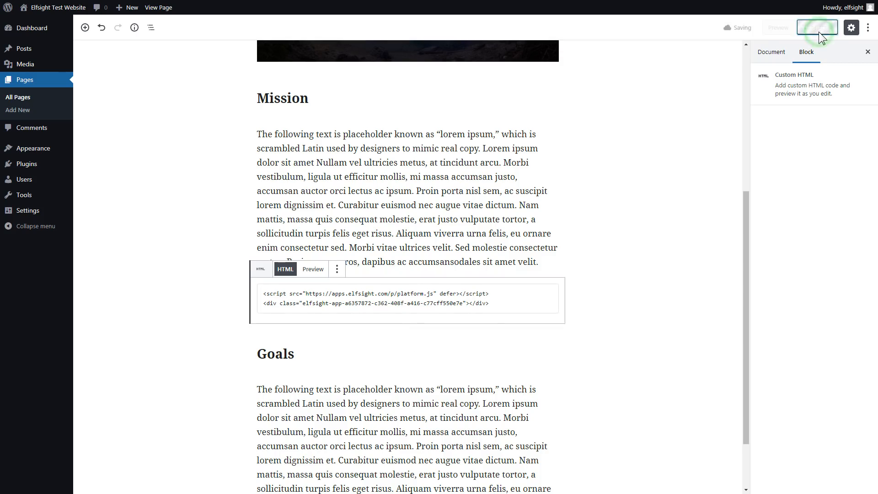
pyautogui.click(816, 26)
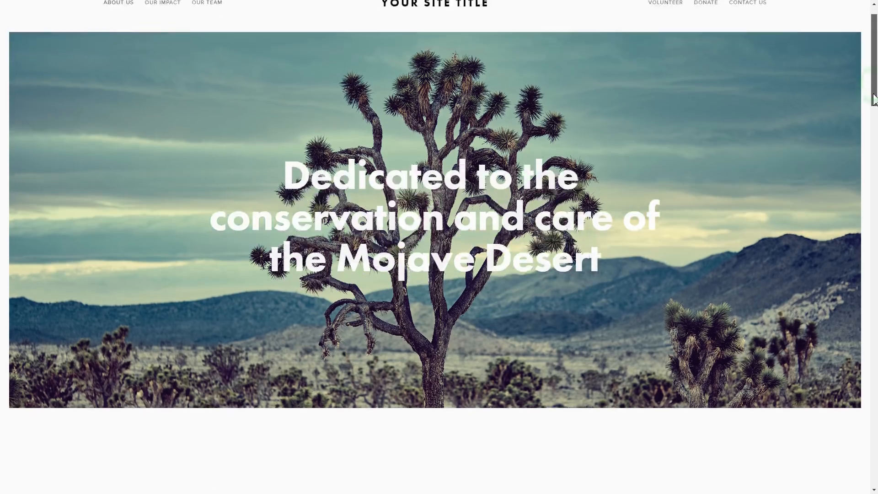
# Scroll the live homepage down to the running countdown timer between Mission and Goals.
pyautogui.scroll(-3)
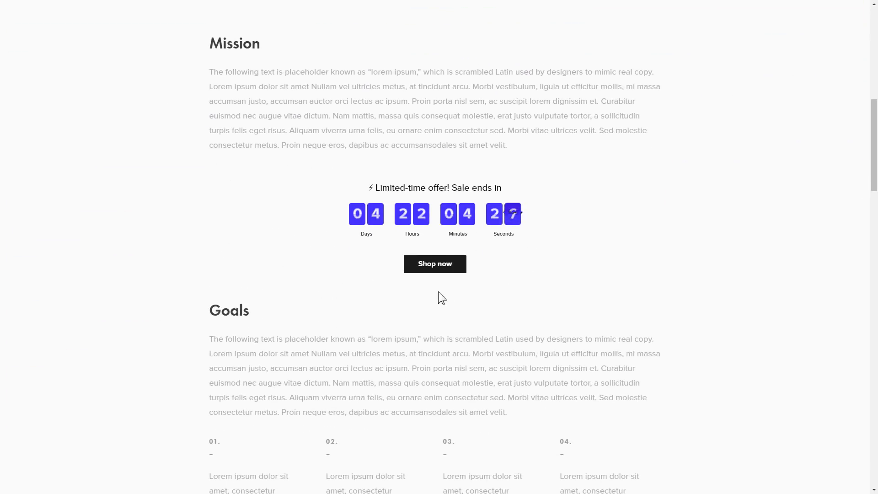
pyautogui.moveTo(436, 295)
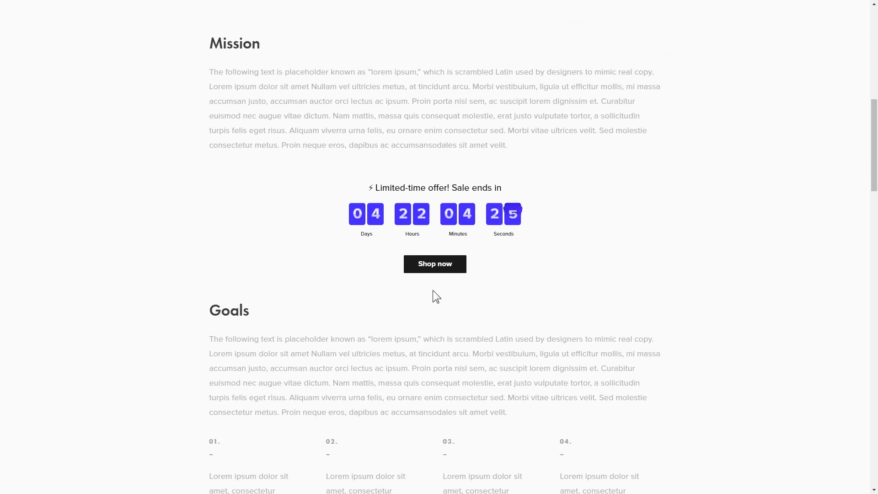